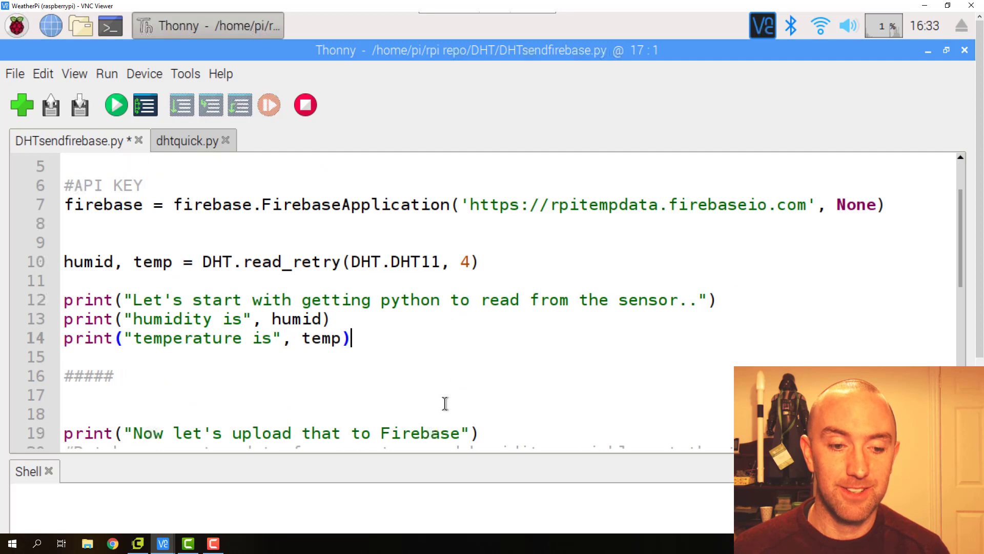
Step: Review the humid and temp variables and the Temperature/Humidity keys in the upload call
double_click(296, 319)
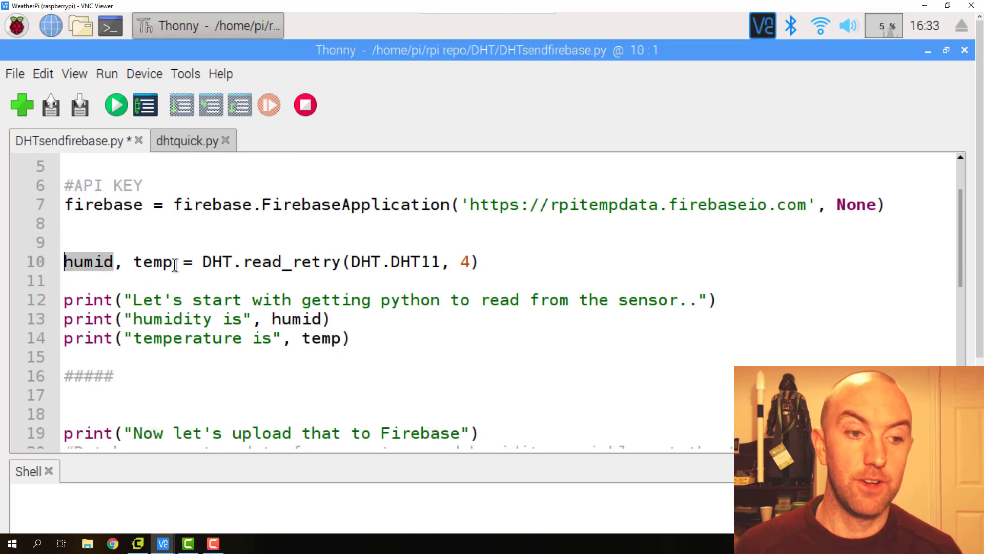
double_click(152, 261)
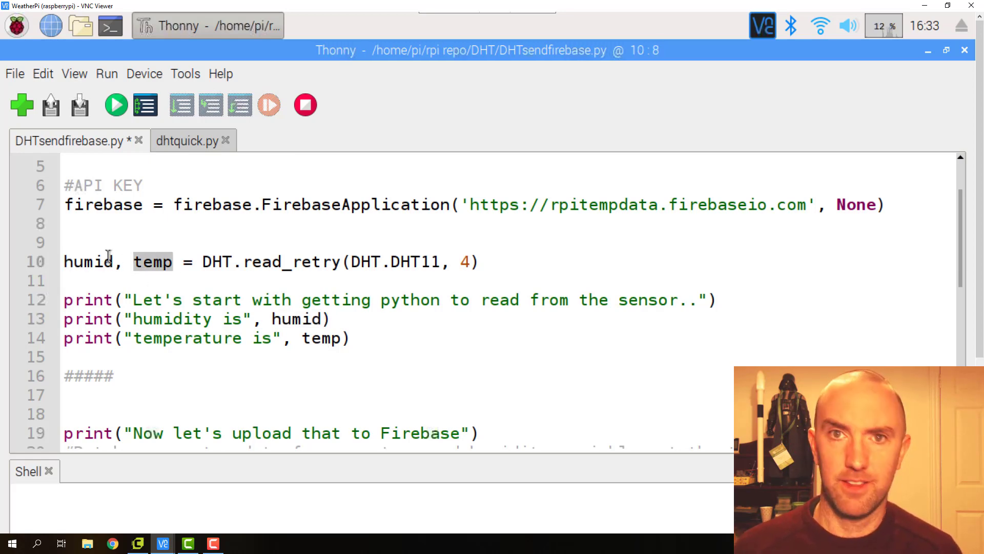
left_click(322, 338)
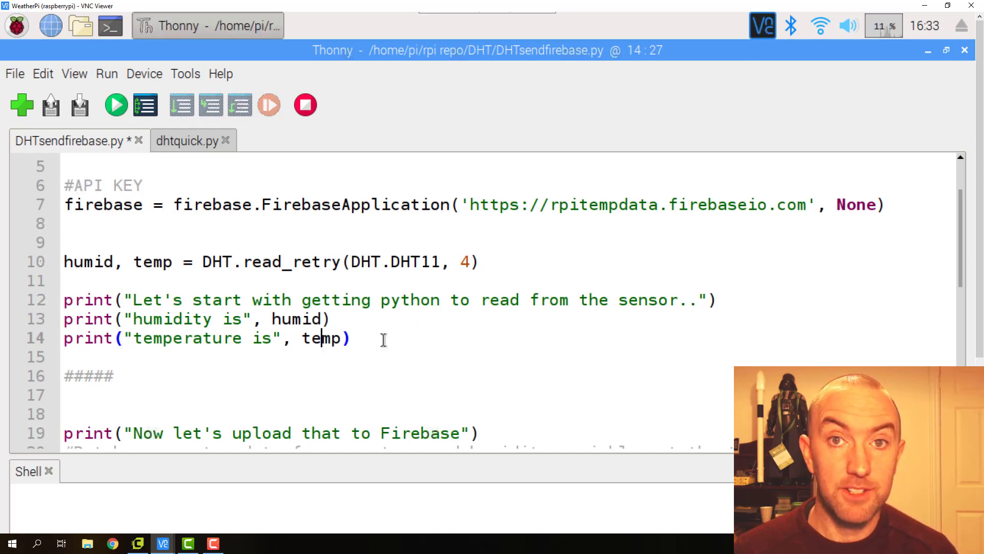
scroll("down", 3)
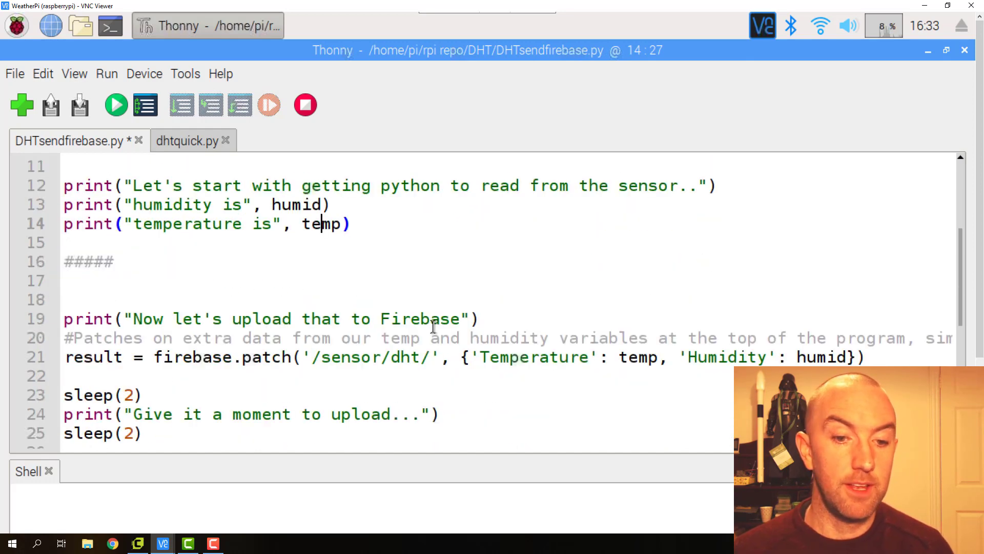
scroll("down", 3)
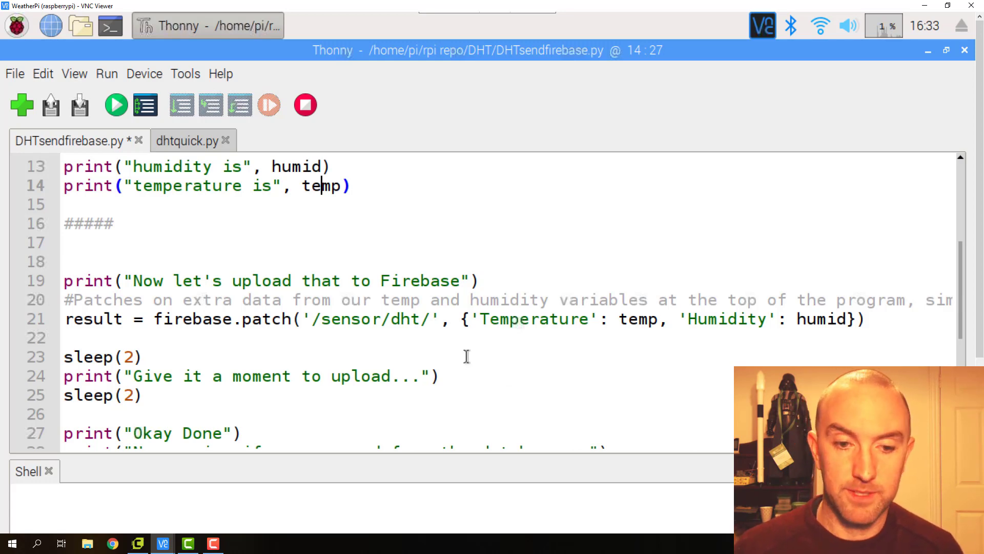
scroll("down", 3)
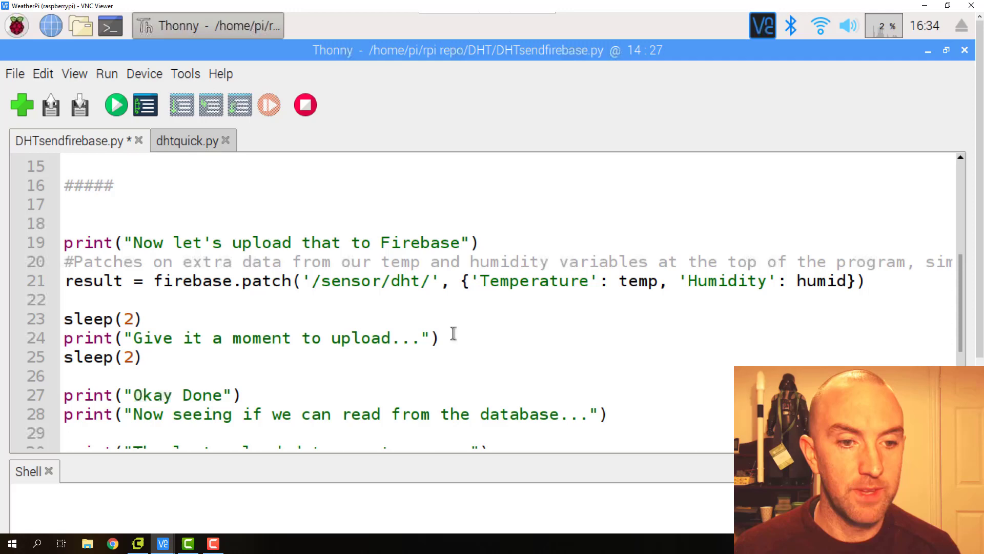
scroll("down", 3)
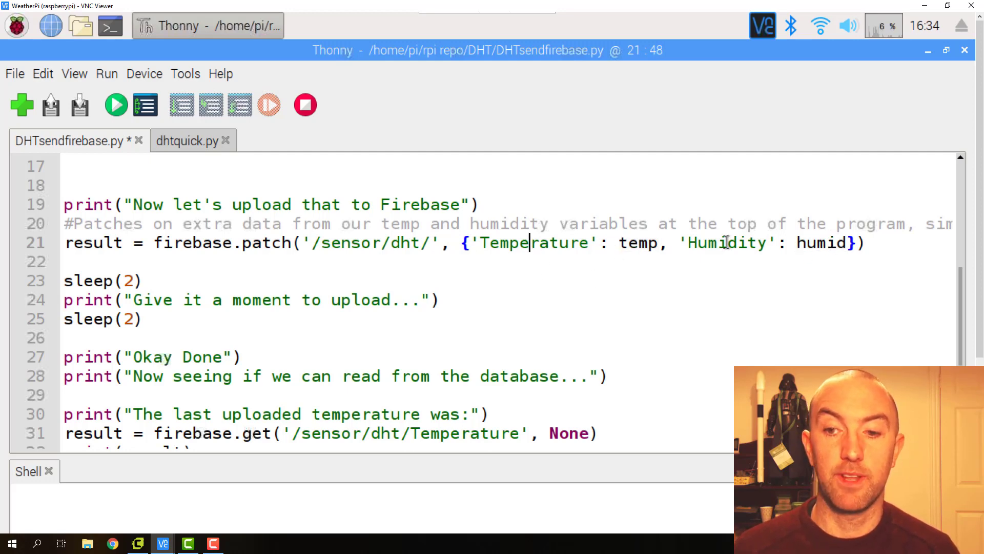
double_click(533, 243)
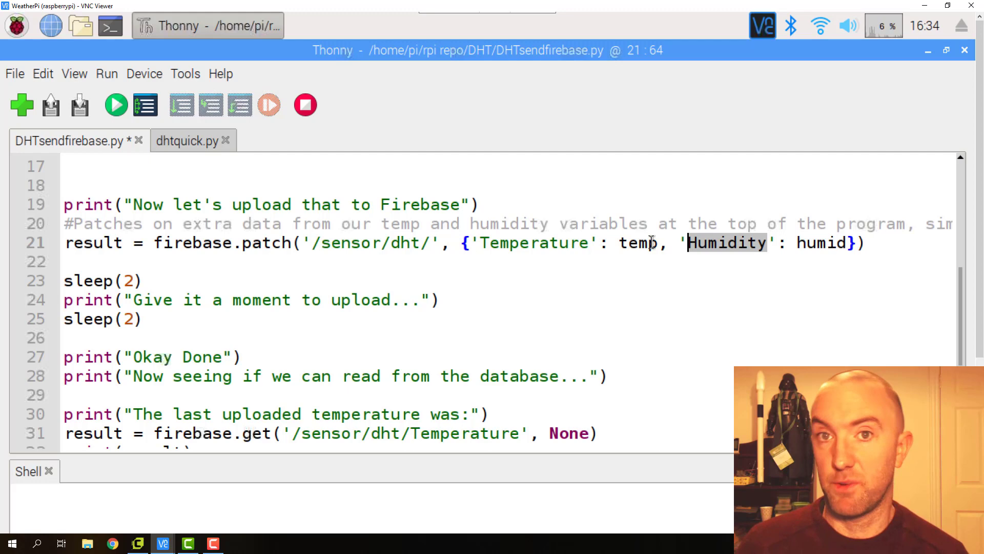
double_click(533, 243)
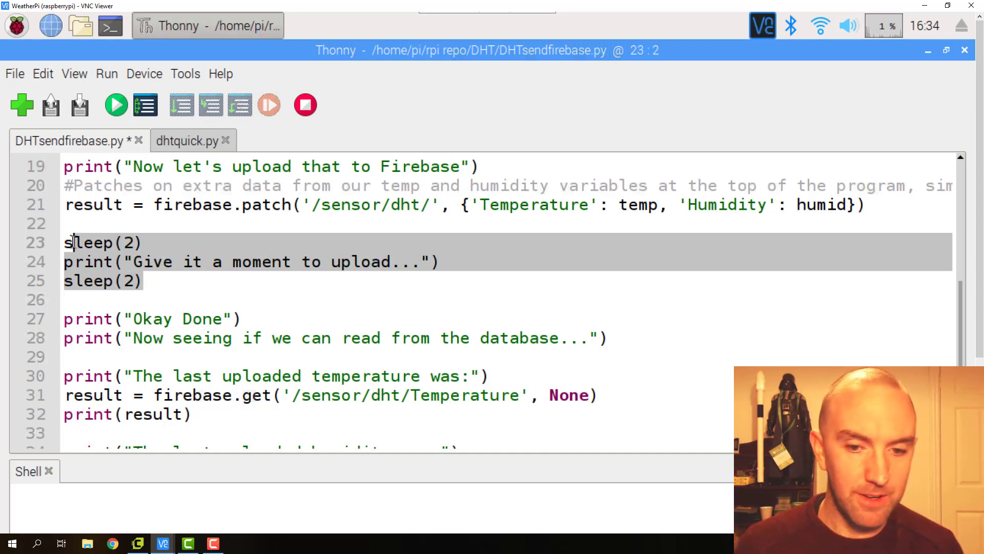
Step: Add sleep(1000) as the final line after the 'program done' message
scroll("down", 3)
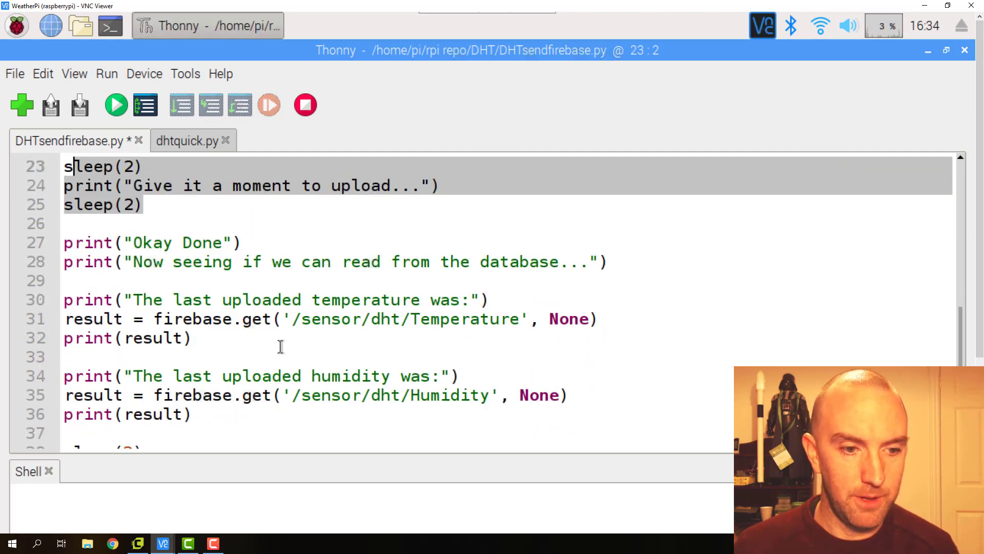
scroll("down", 3)
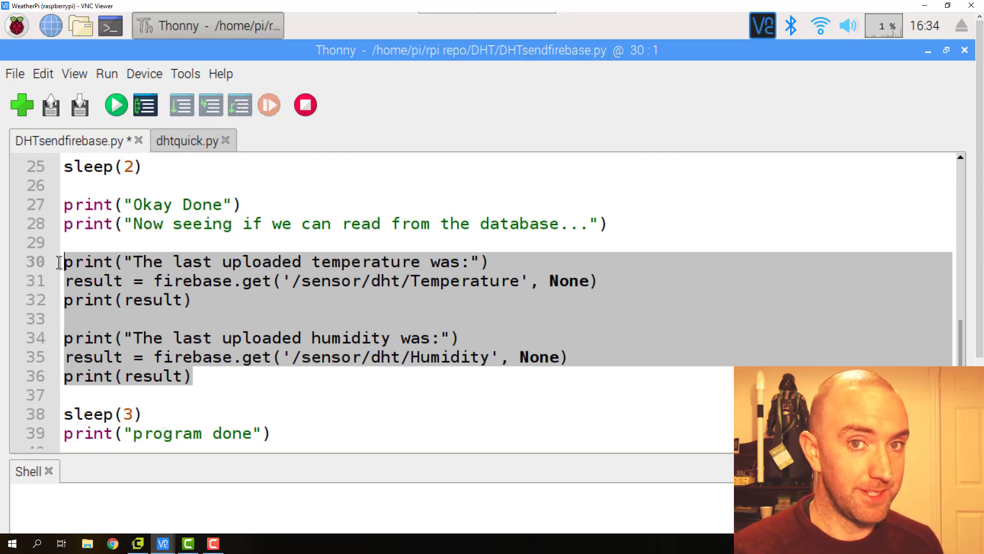
mouse_move(316, 413)
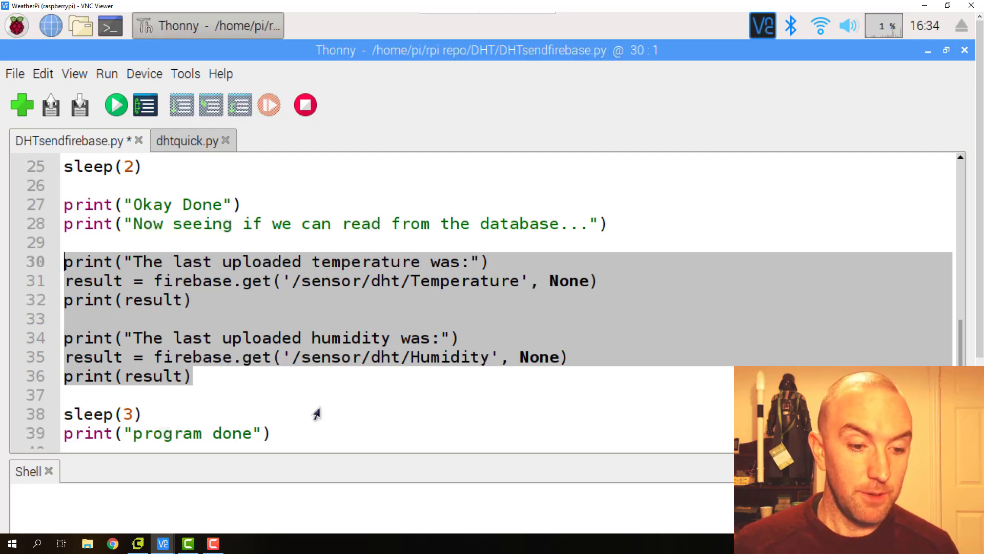
mouse_move(349, 413)
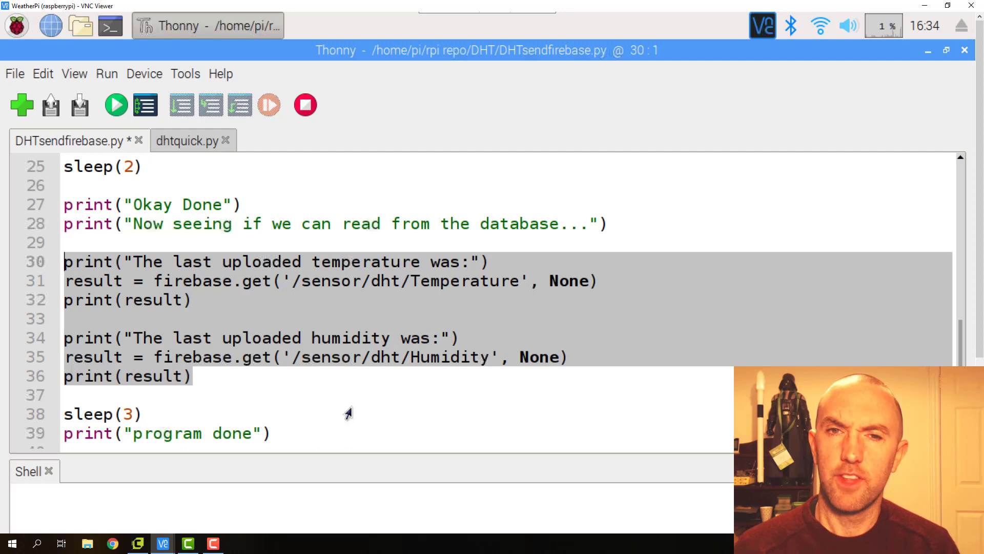
left_click(333, 423)
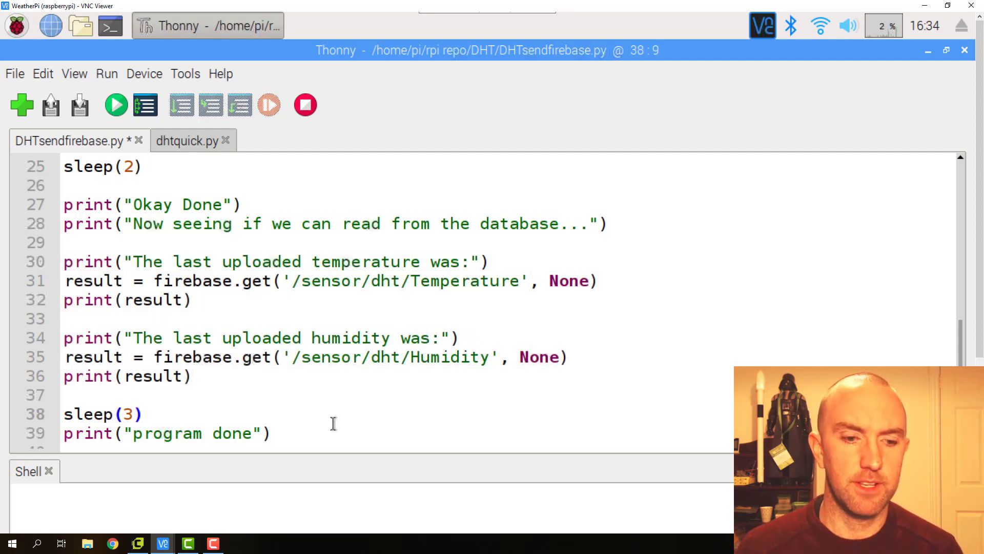
type("sleep(1000)")
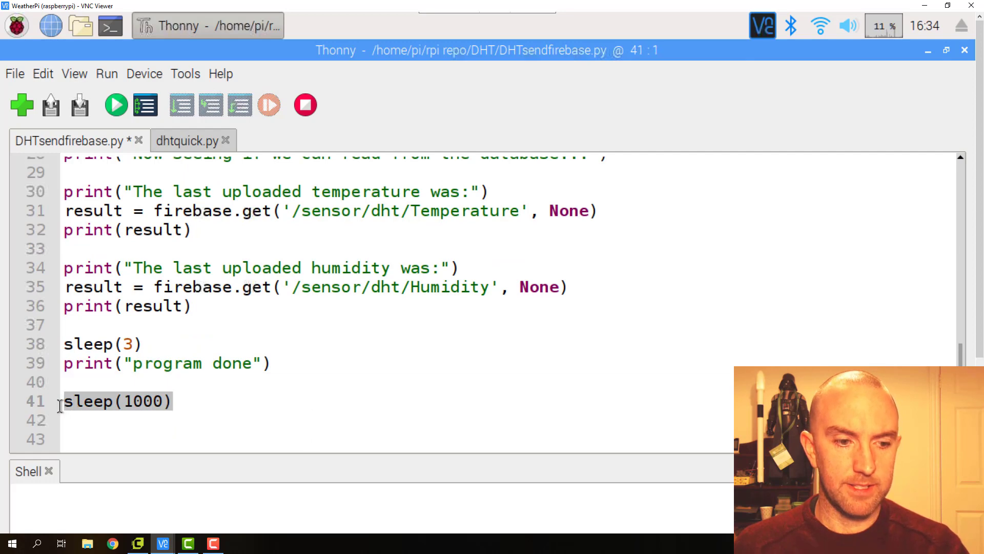
Step: Select the sensor-reading and Firebase upload block down to the script's end for indenting
left_click(144, 400)
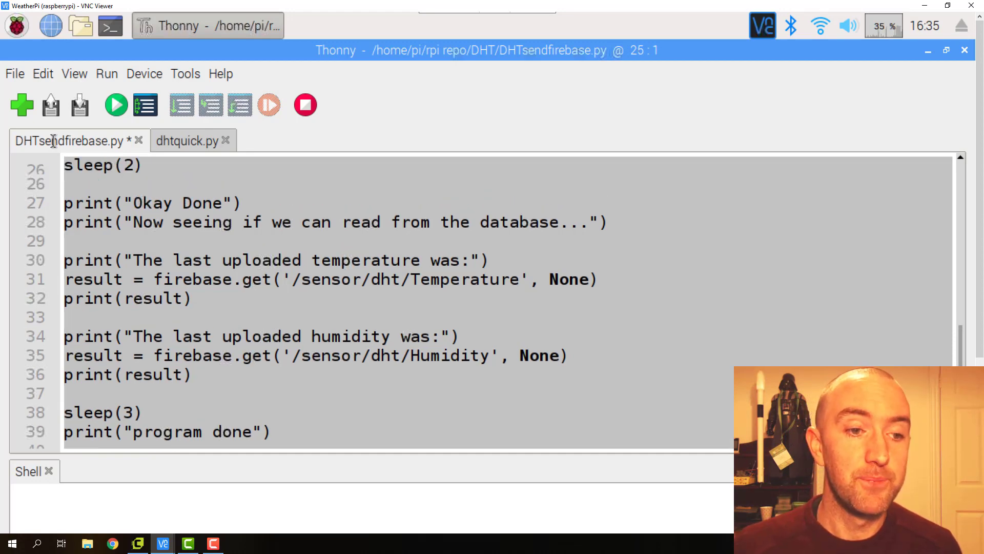
scroll("up", 3)
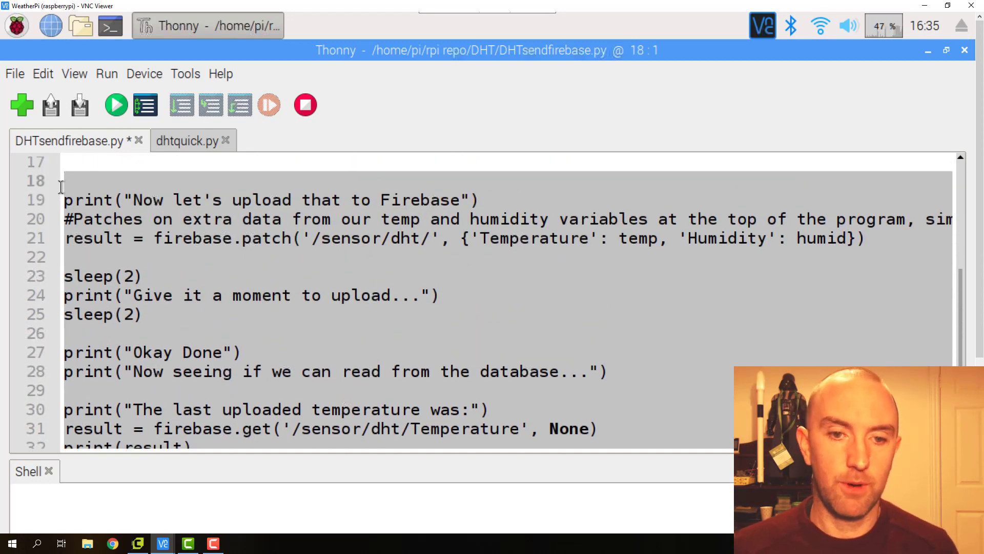
left_click(63, 162)
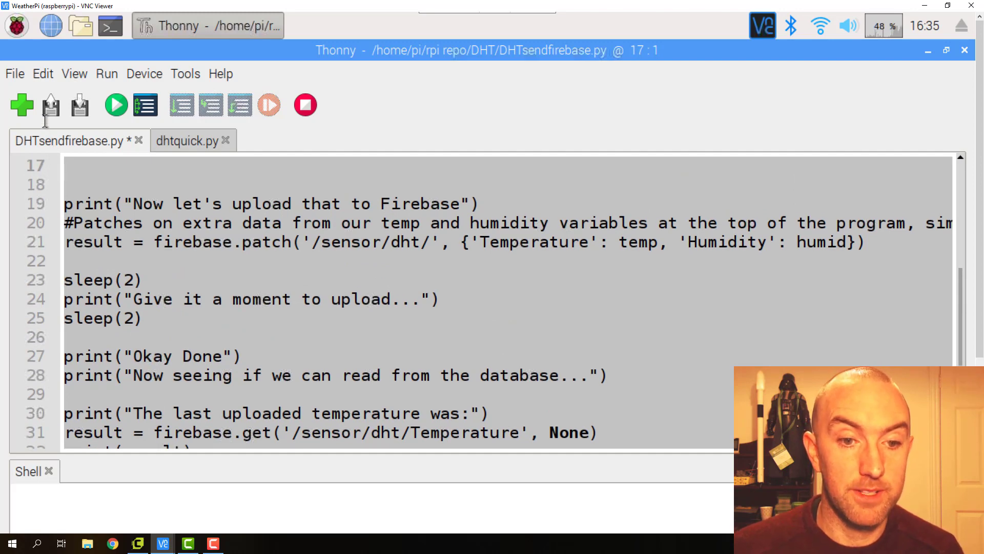
scroll("up", 3)
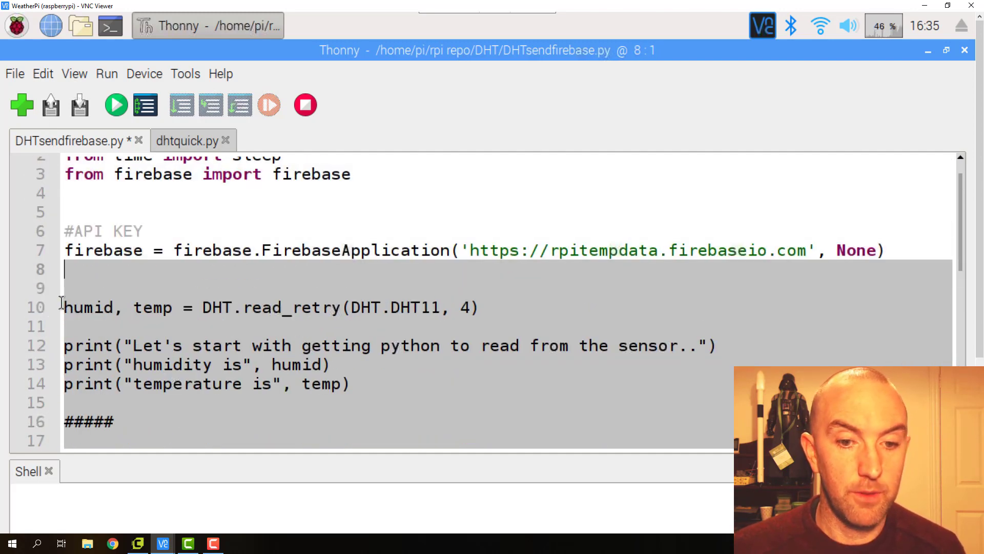
left_click(68, 287)
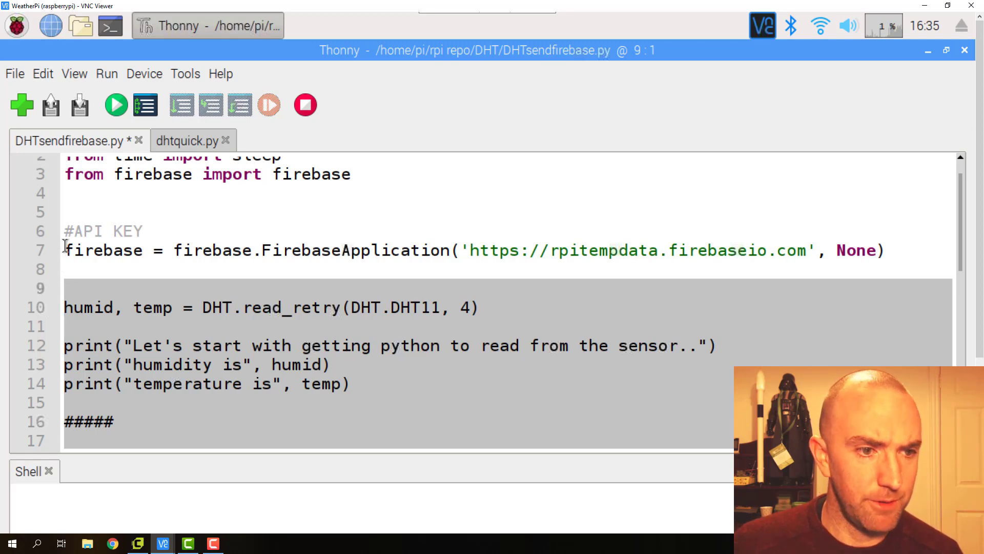
left_click(66, 250)
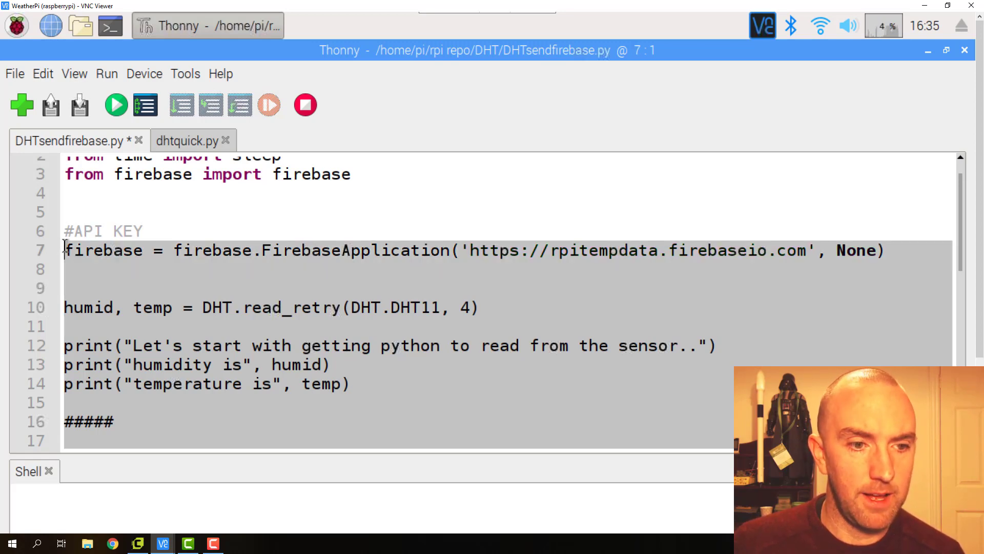
left_click(62, 287)
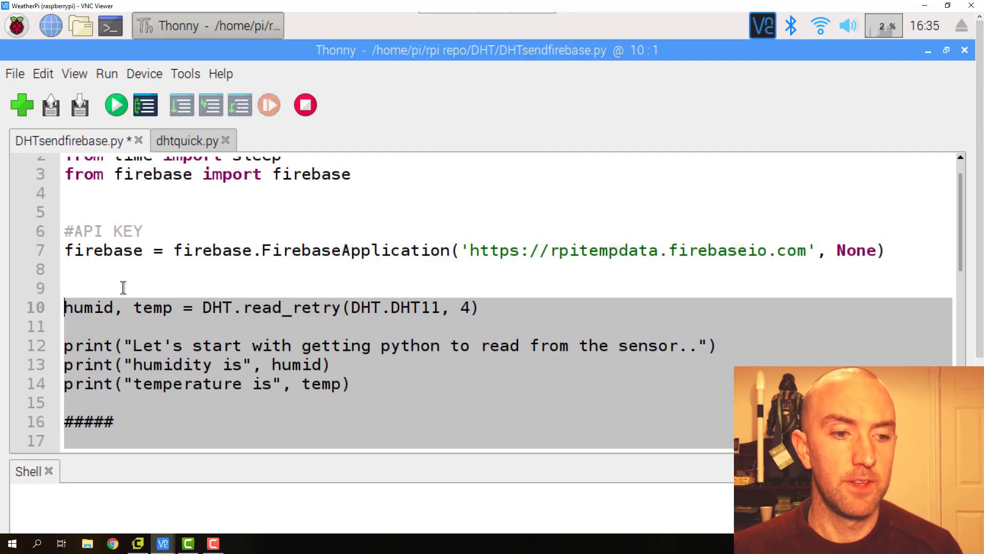
mouse_move(178, 308)
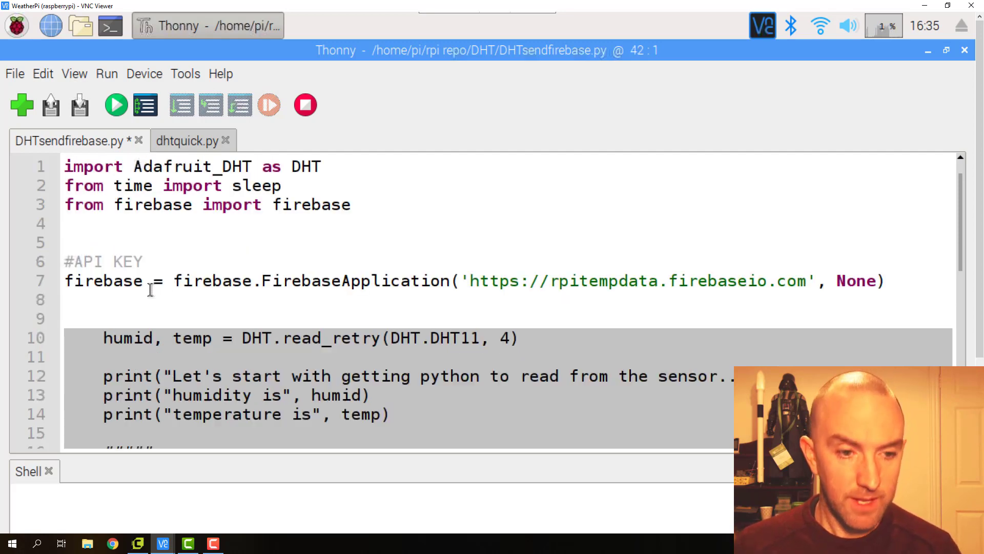
Step: Add a 'while True:' header on line 9 above the indented code and enlarge the shell panel
left_click(66, 317)
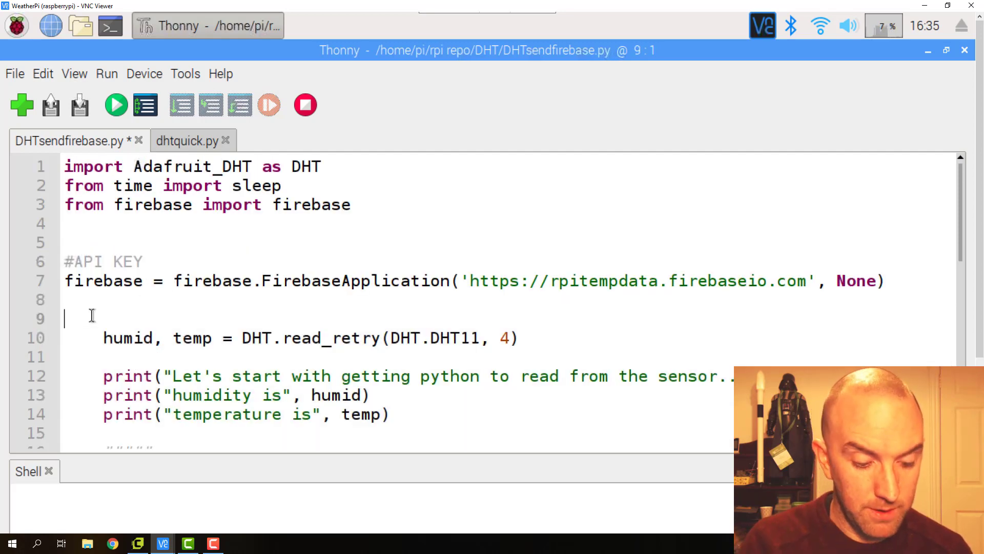
type("while t")
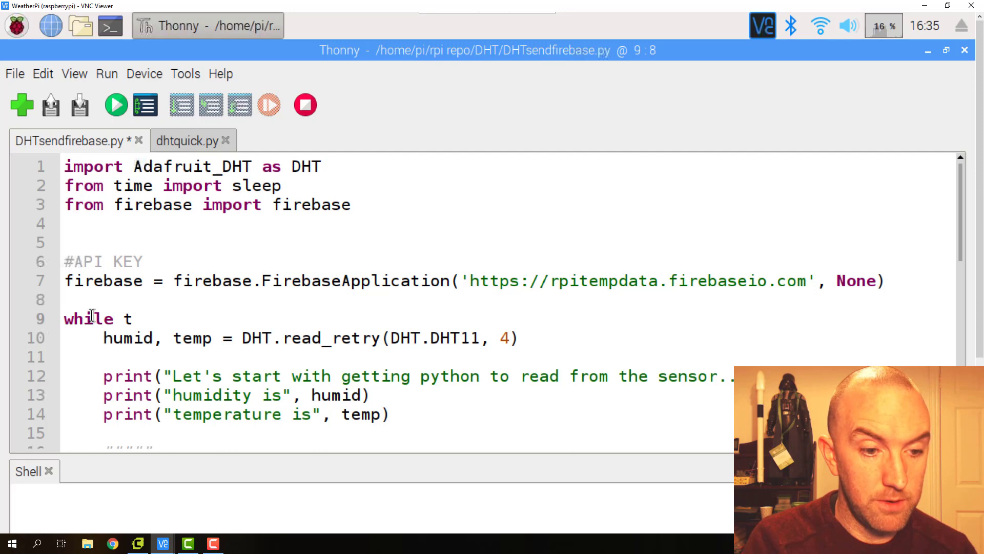
type("rue")
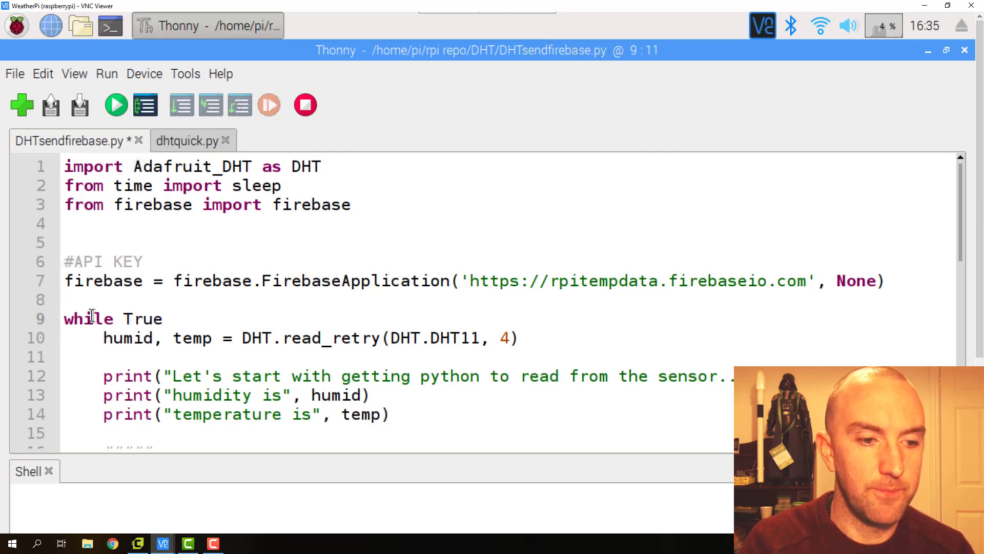
type(":")
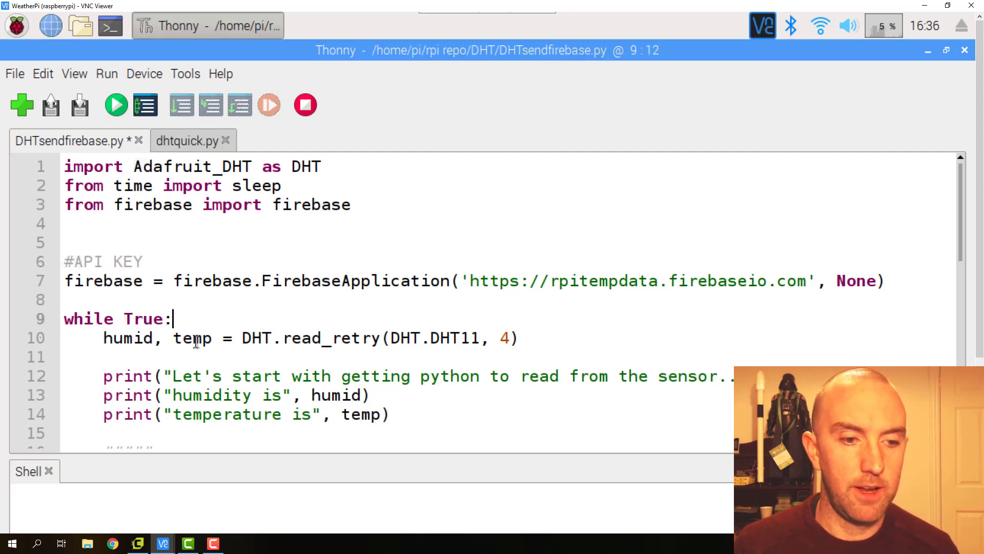
scroll("down", 3)
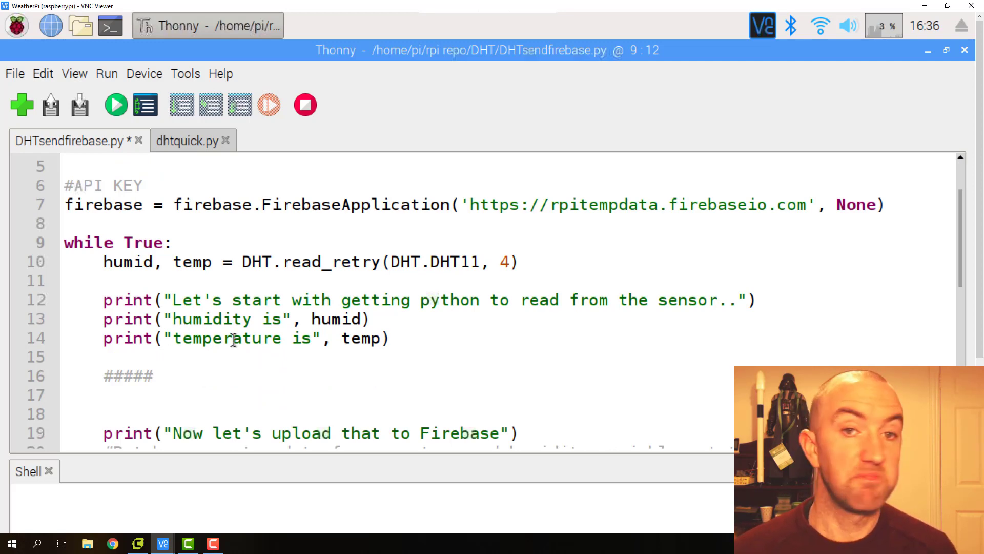
mouse_move(572, 490)
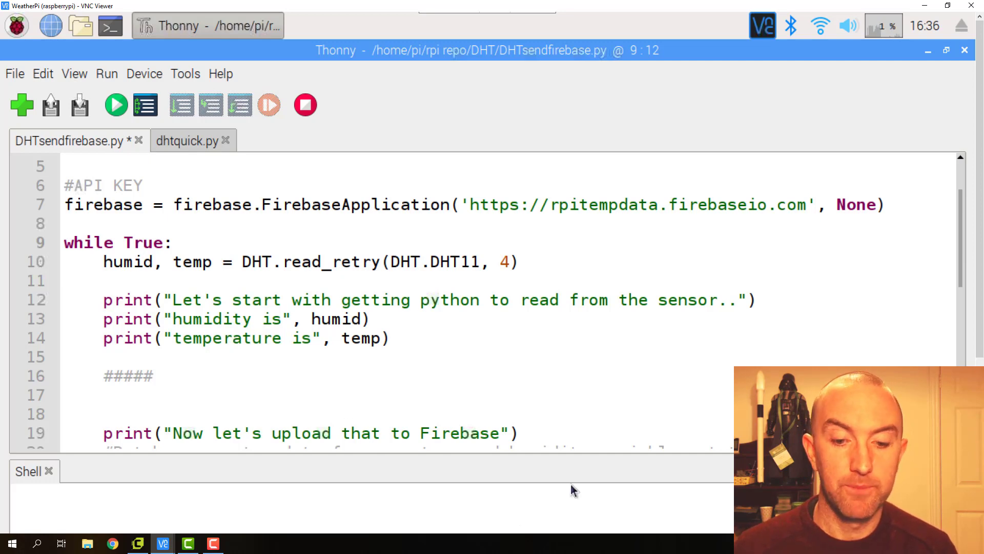
left_click(172, 243)
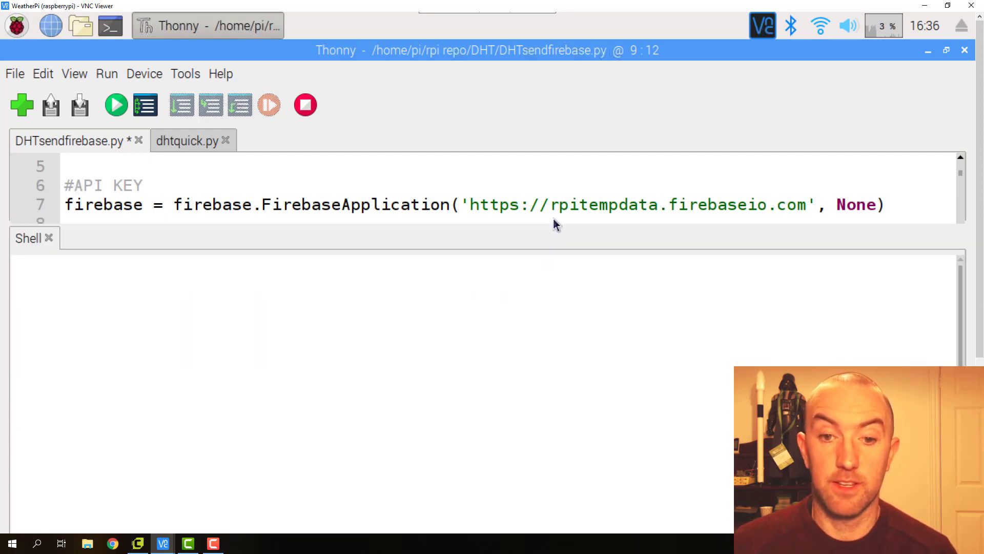
Step: Run DHTsendfirebase.py so the shell restarts and starts executing the loop
left_click(116, 104)
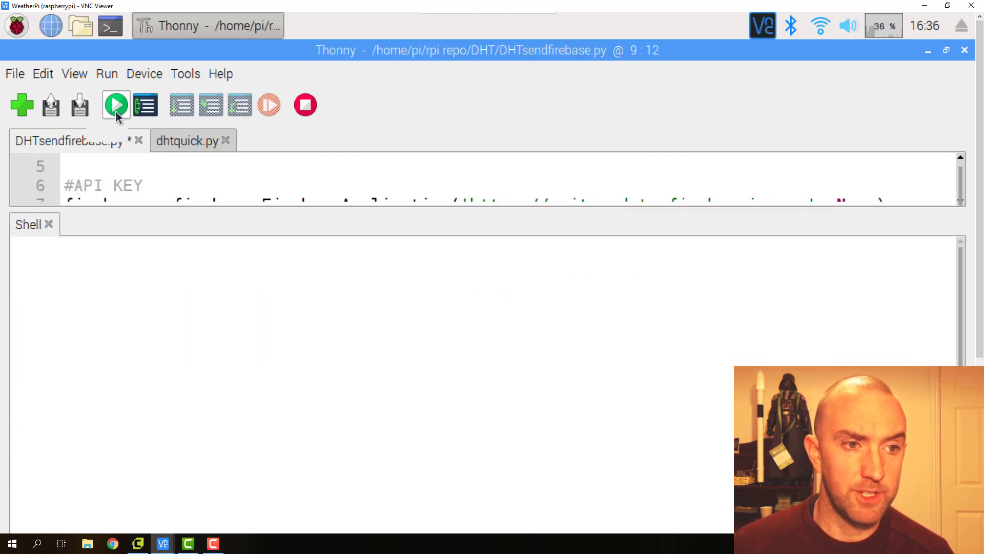
left_click(116, 105)
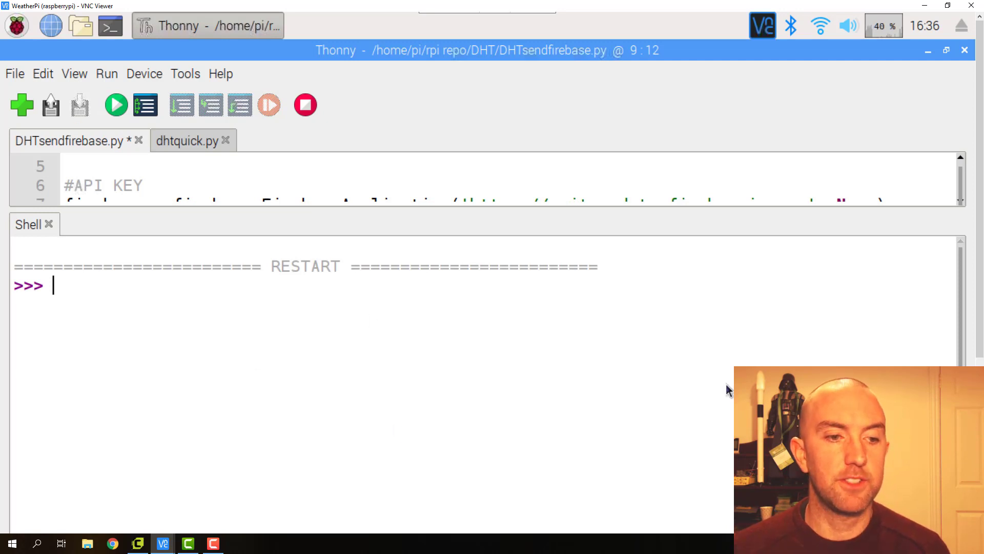
left_click(114, 104)
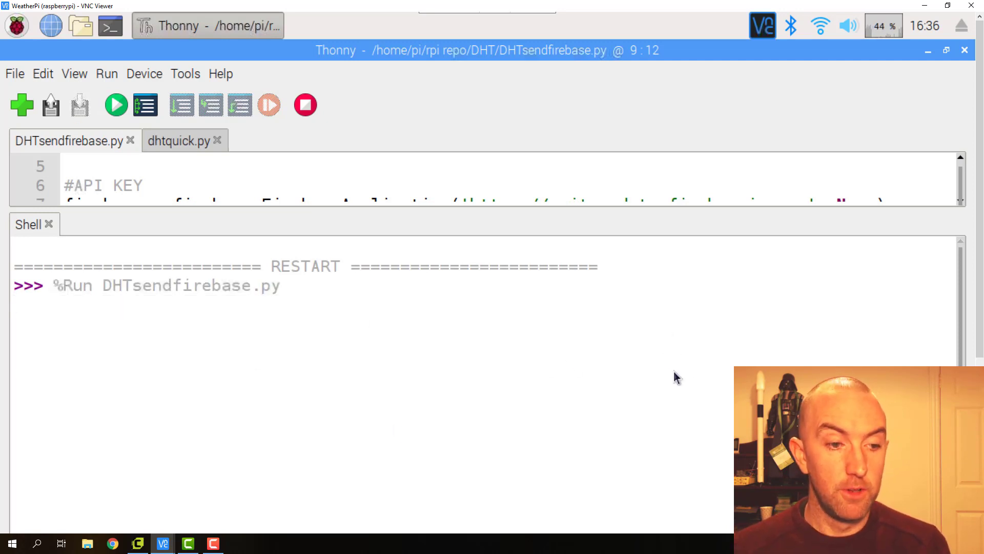